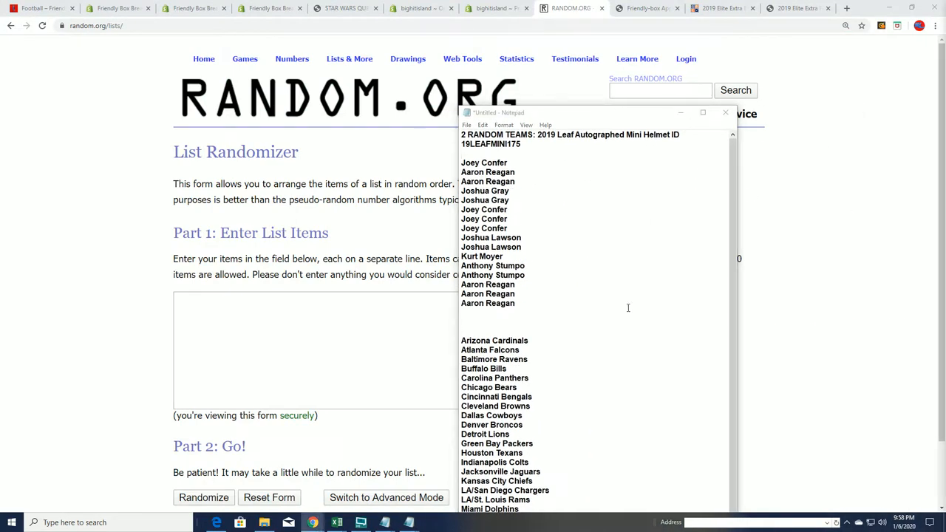
Enter the 32 owner names into the Part 1 list box for randomizing.
{"action": "double_click", "coordinate": [491, 143]}
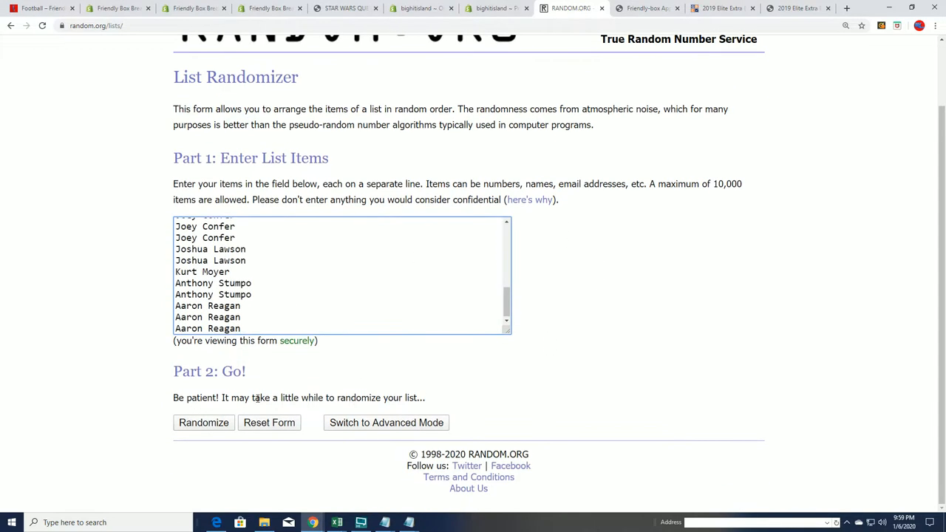
Randomize the owner list, hit Again! until shuffled seven times, and select the 32 numbered names.
{"action": "left_click", "coordinate": [204, 423]}
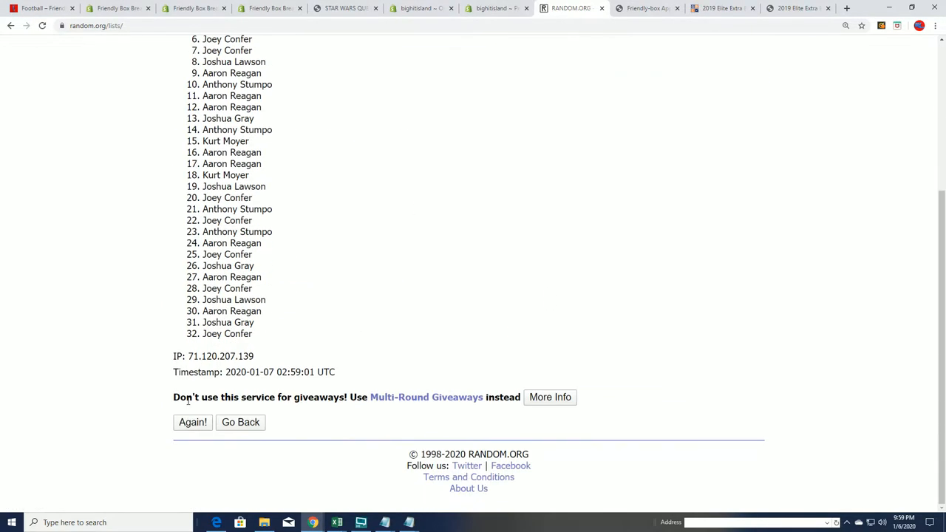
{"action": "left_click", "coordinate": [192, 423]}
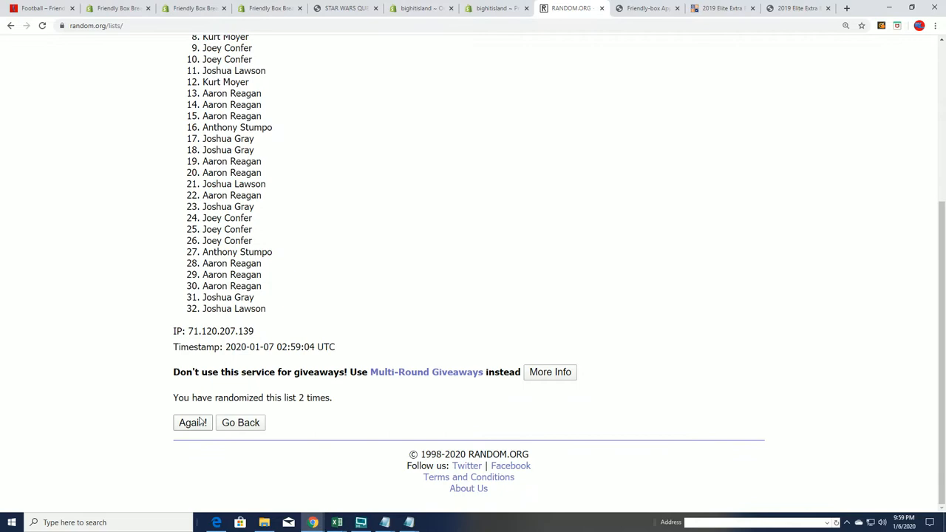
{"action": "left_click", "coordinate": [192, 423]}
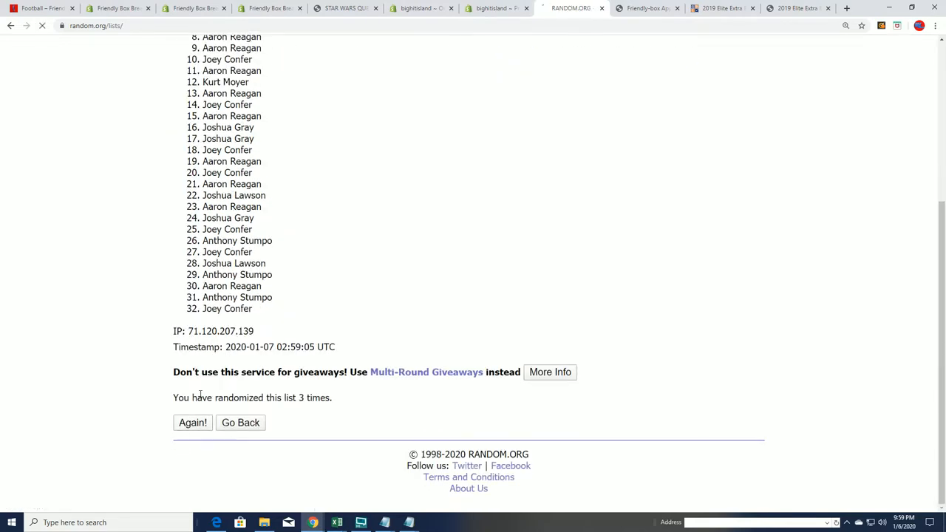
{"action": "left_click", "coordinate": [192, 423]}
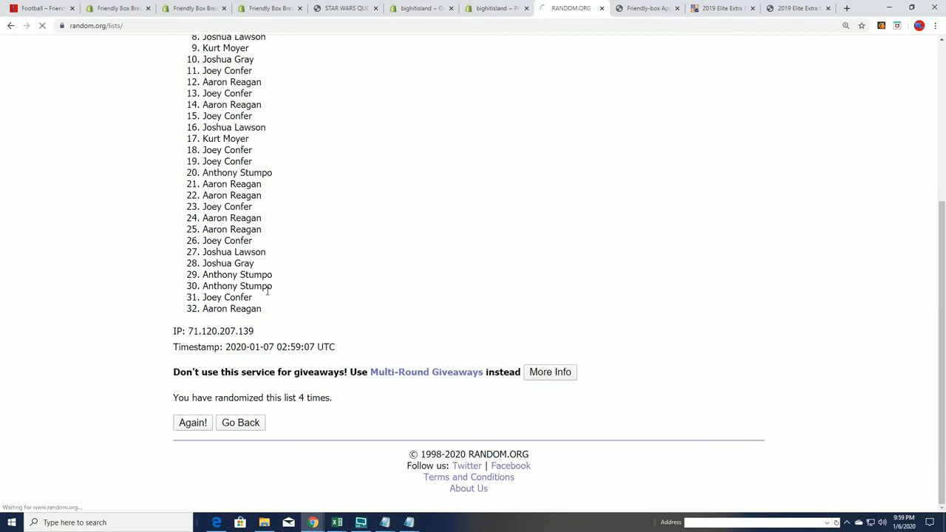
{"action": "left_click", "coordinate": [192, 422]}
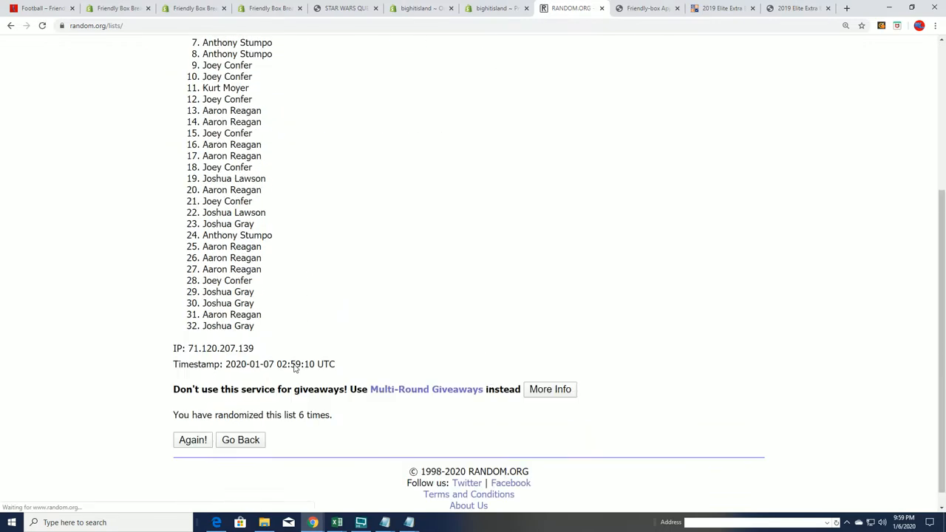
{"action": "left_click", "coordinate": [193, 440]}
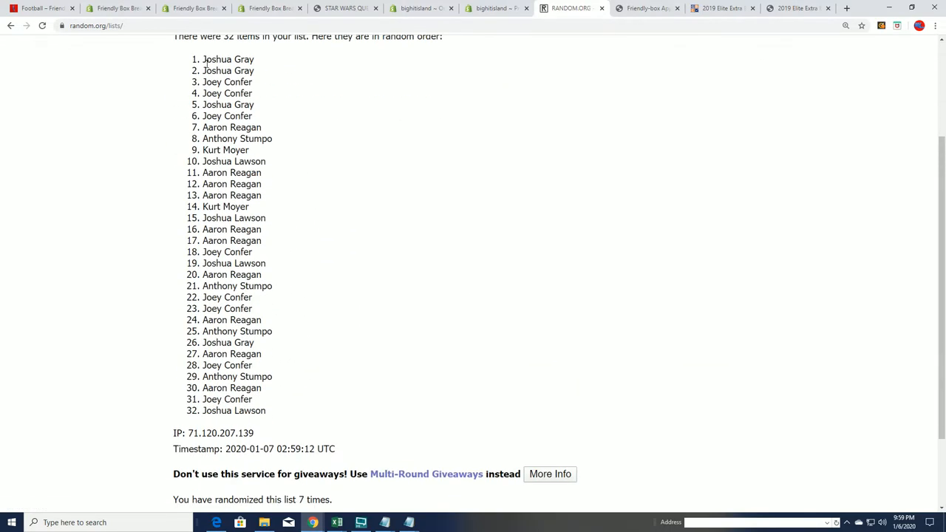
{"action": "left_click_drag", "start_coordinate": [204, 59], "coordinate": [269, 411]}
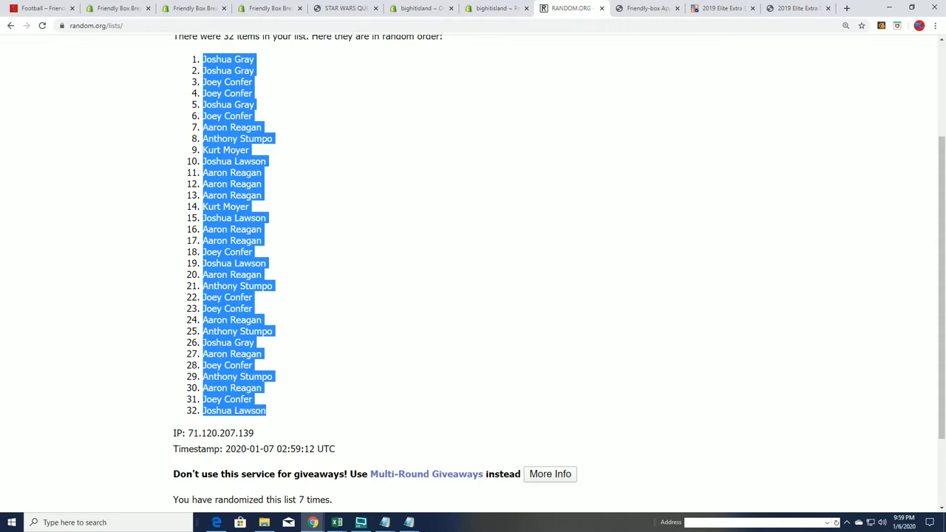
Paste the shuffled owner names into column A from cell A2, then return to the randomizer.
{"action": "left_click", "coordinate": [337, 524]}
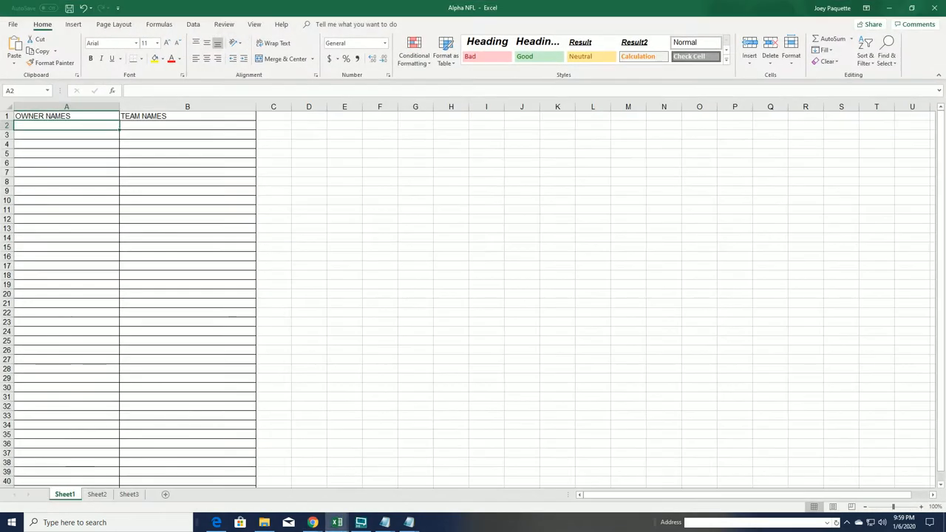
{"action": "right_click", "coordinate": [67, 124]}
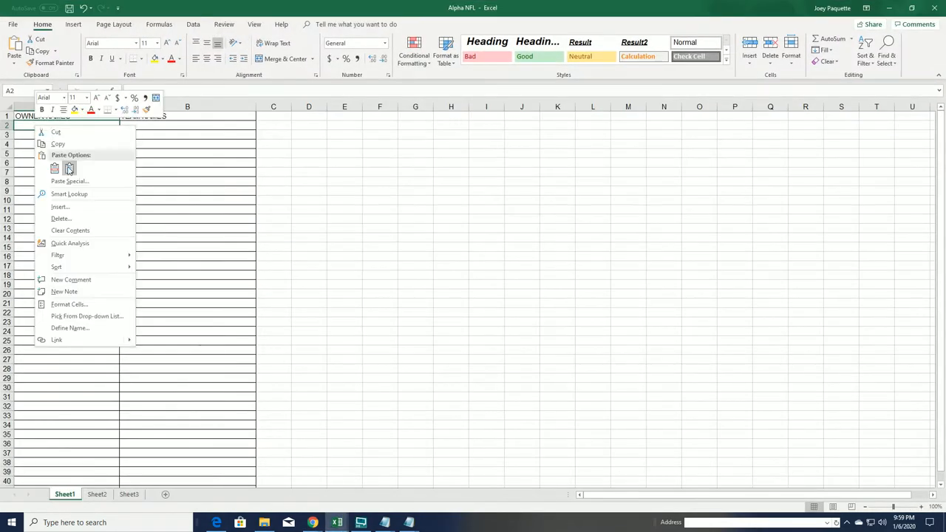
{"action": "left_click", "coordinate": [54, 169]}
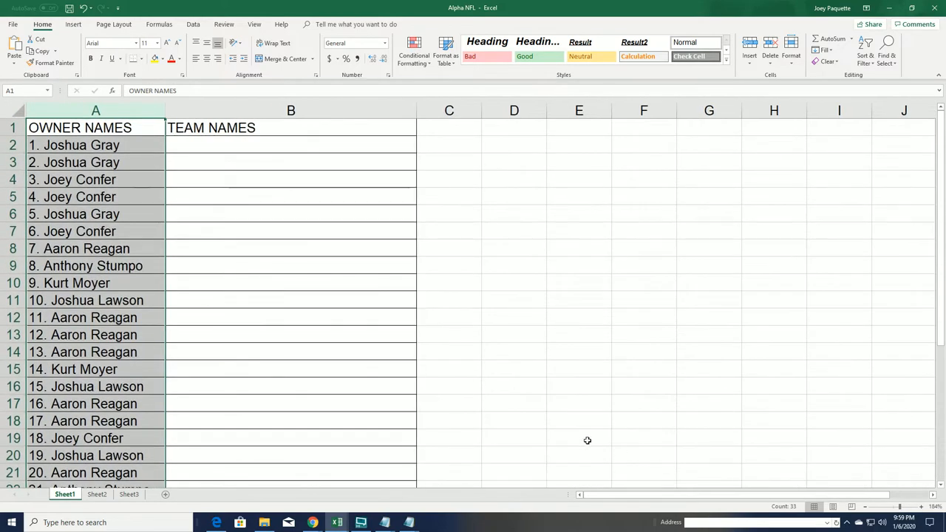
{"action": "left_click", "coordinate": [312, 523]}
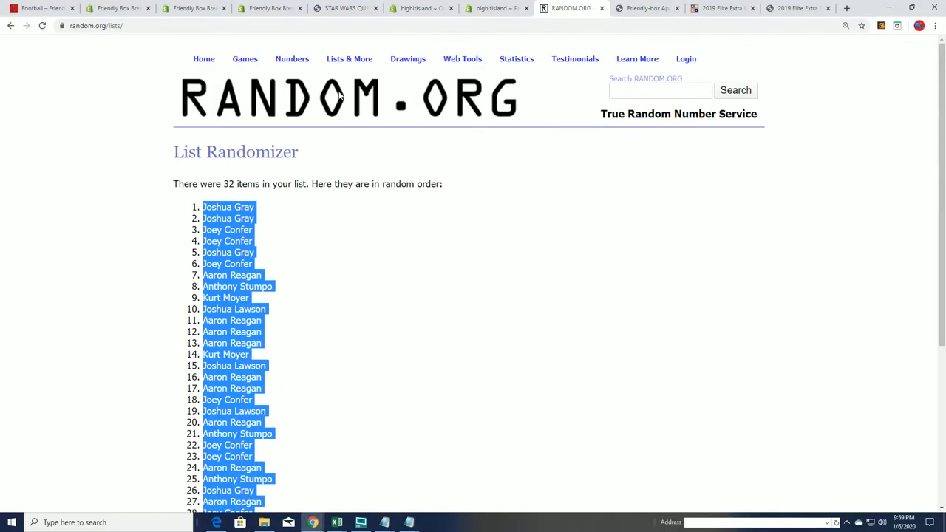
Go back to the entry form and paste the 32 NFL team names into the item list.
{"action": "left_click", "coordinate": [10, 25]}
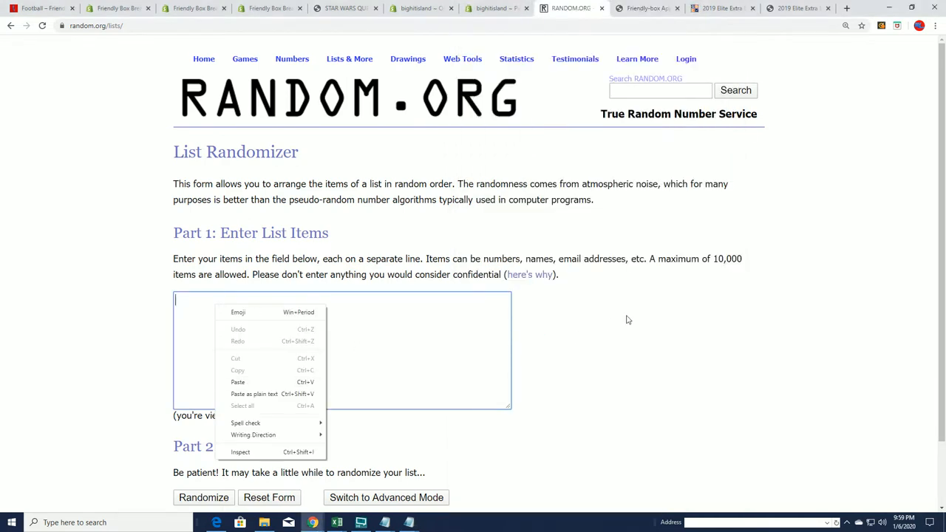
{"action": "left_click", "coordinate": [238, 381]}
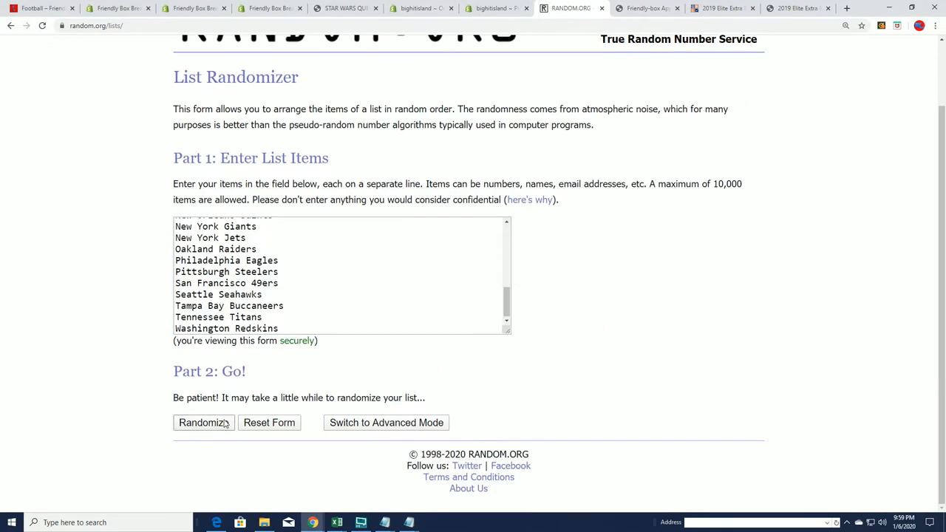
Randomize the team list, hit Again! until shuffled seven times, and take the order back to Excel.
{"action": "left_click", "coordinate": [204, 422]}
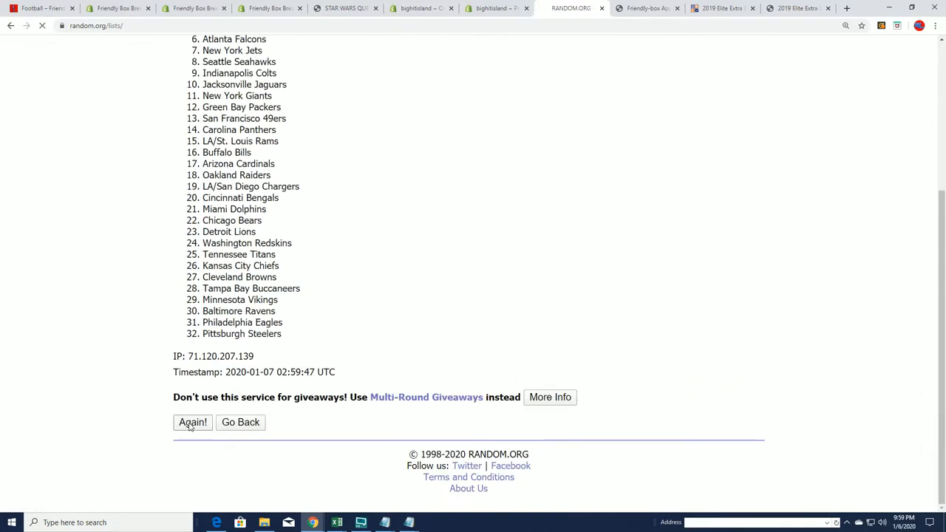
{"action": "left_click", "coordinate": [192, 423]}
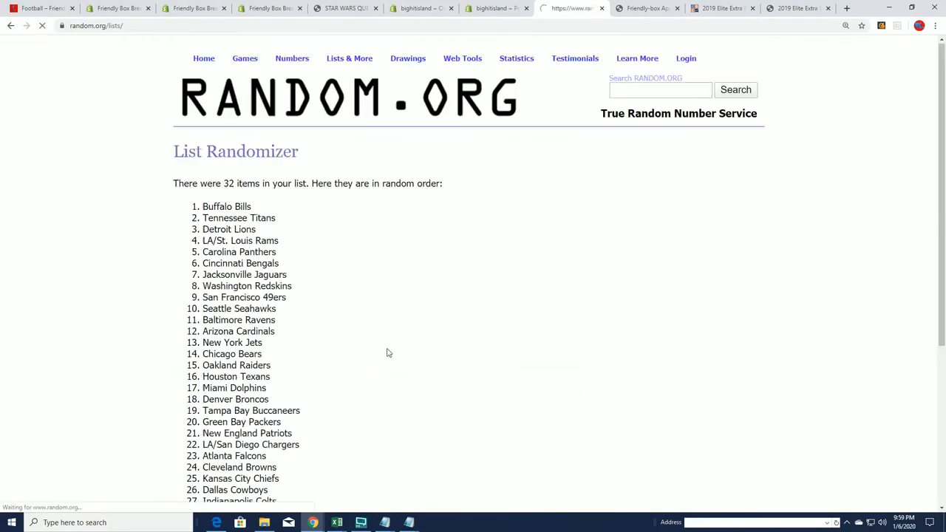
{"action": "left_click", "coordinate": [192, 422]}
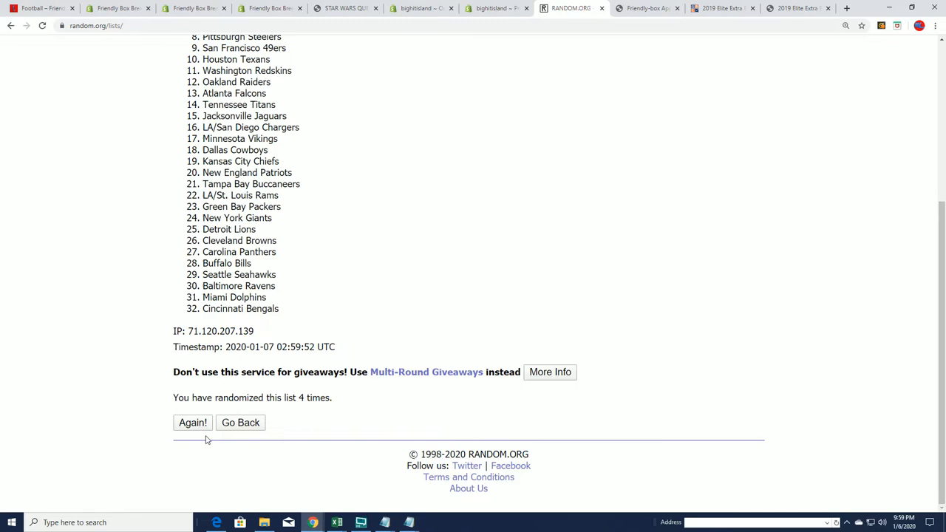
{"action": "left_click", "coordinate": [192, 423]}
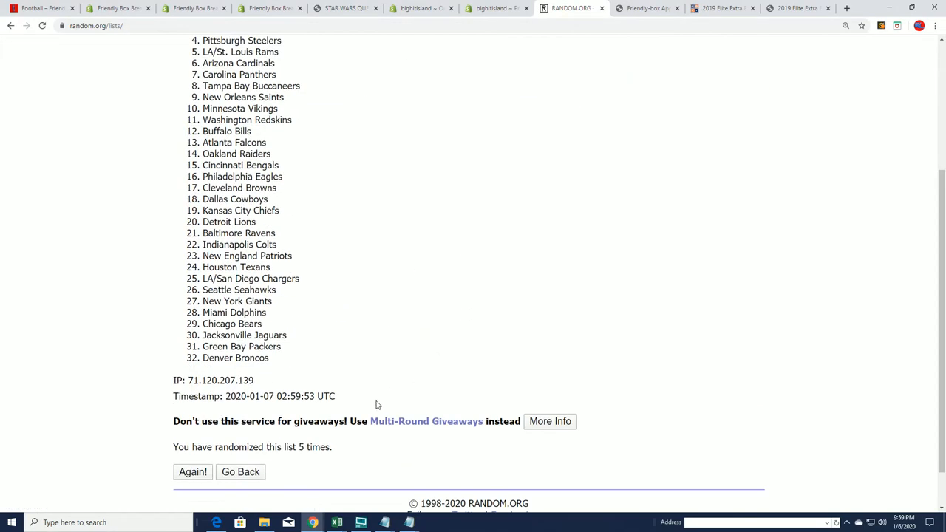
{"action": "left_click", "coordinate": [192, 472]}
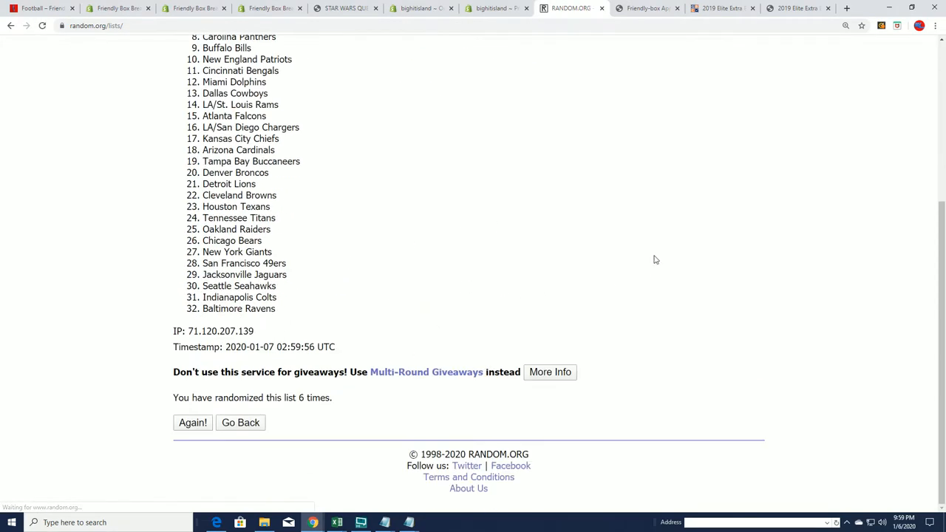
{"action": "left_click", "coordinate": [192, 423]}
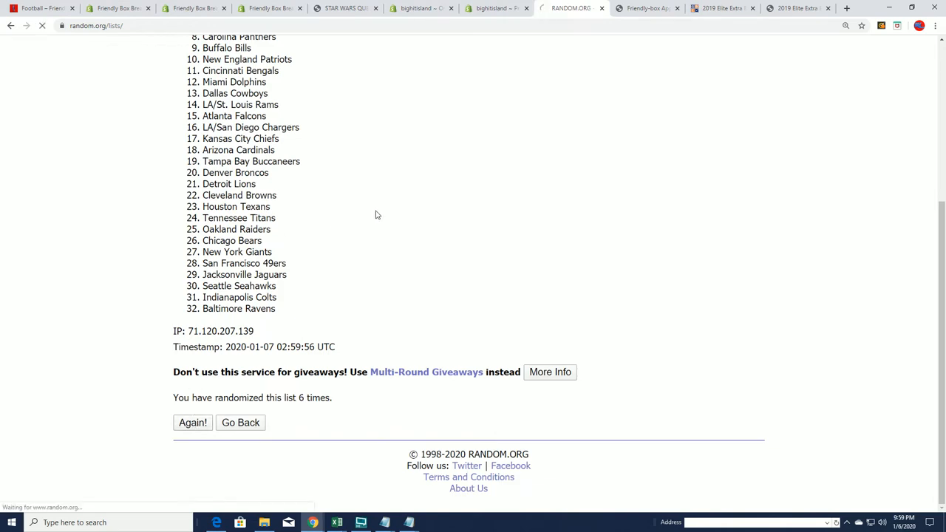
{"action": "left_click", "coordinate": [192, 423]}
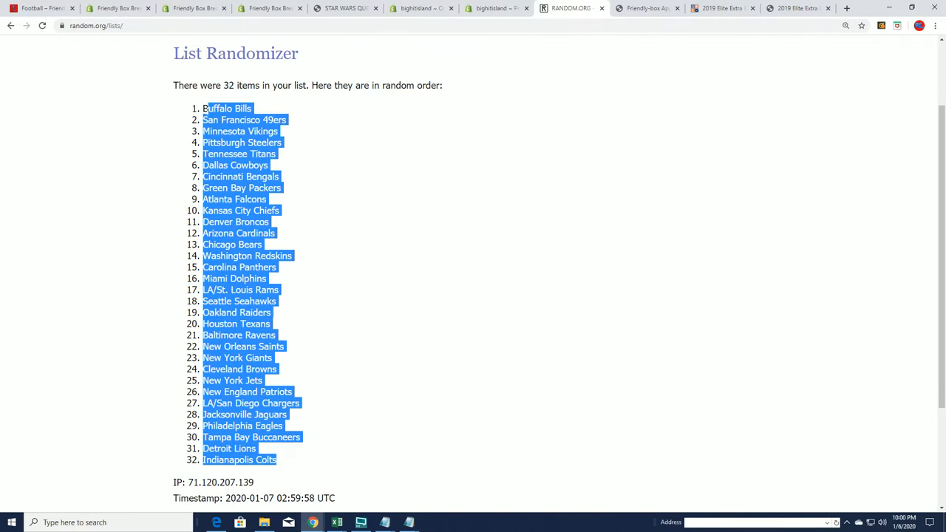
{"action": "scroll", "scroll_direction": "down", "scroll_amount": 3}
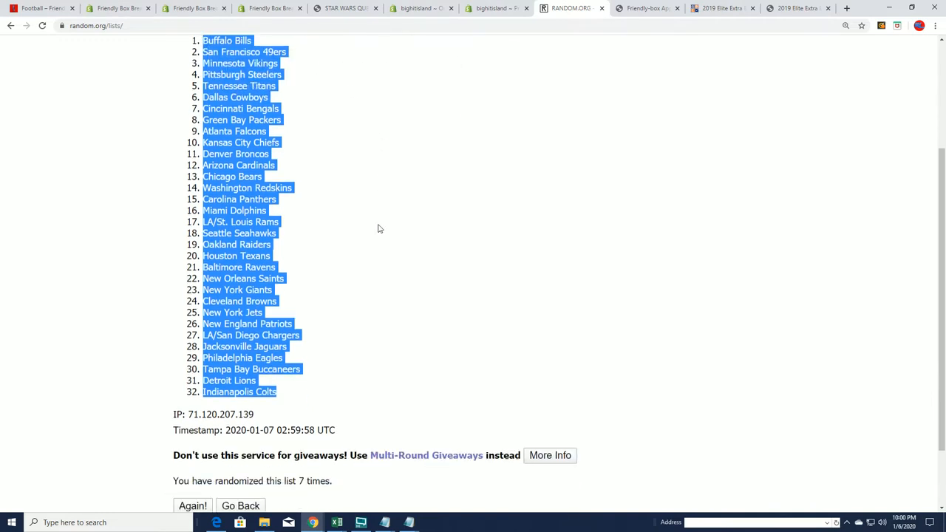
{"action": "scroll", "scroll_direction": "up", "scroll_amount": 3}
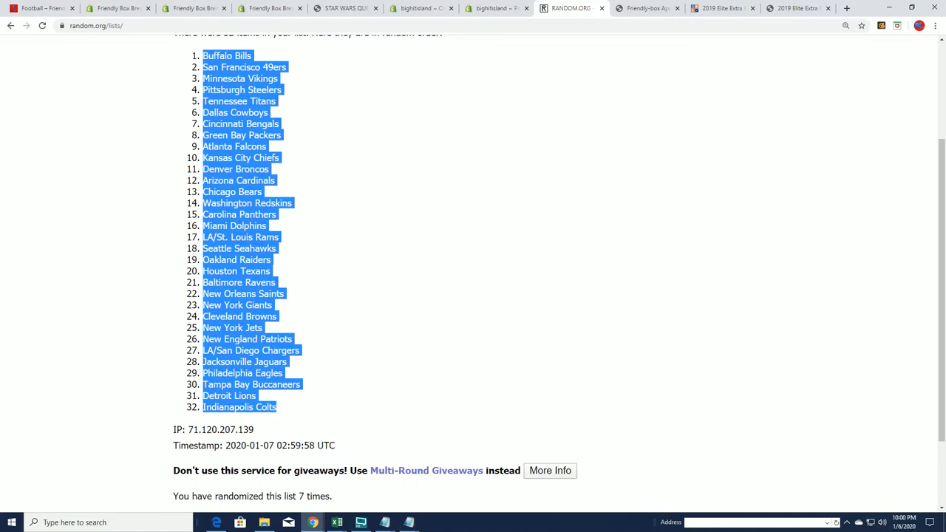
{"action": "left_click", "coordinate": [336, 523]}
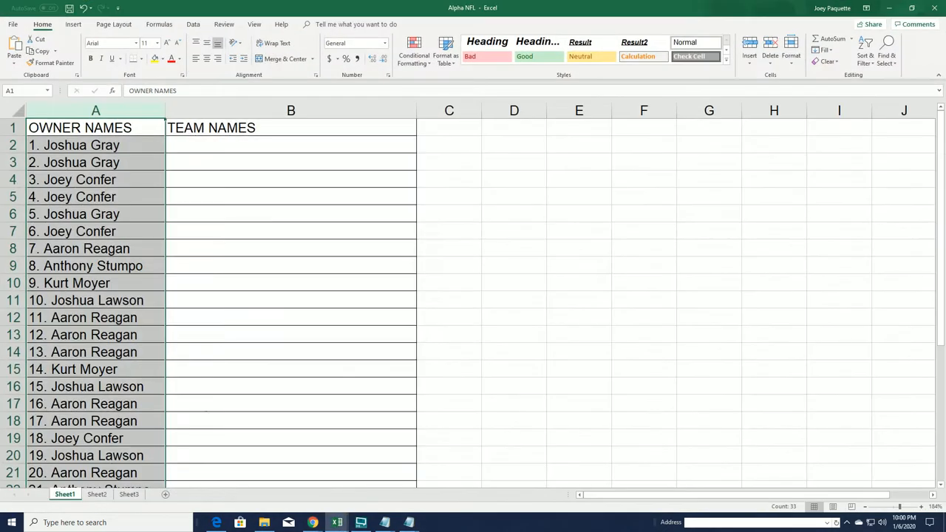
Paste the shuffled team names into column B from cell B2 beside the owners.
{"action": "right_click", "coordinate": [290, 145]}
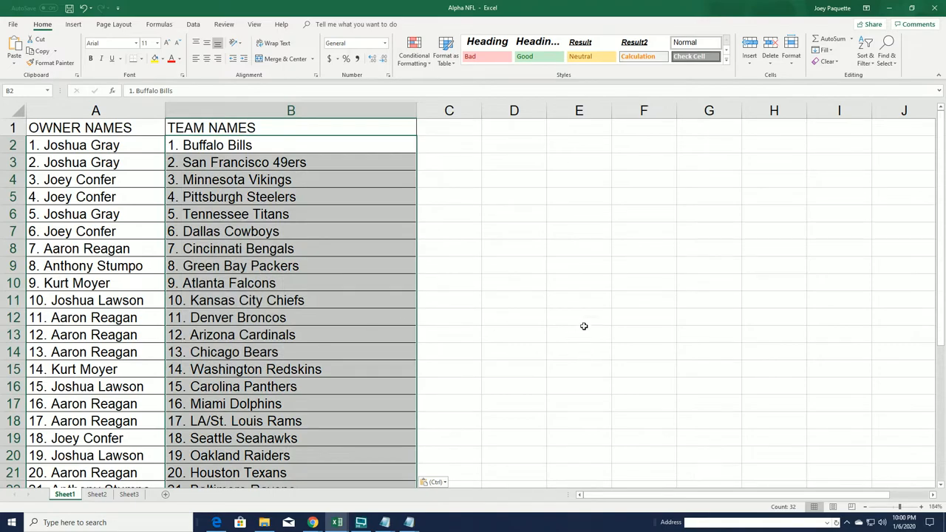
{"action": "scroll", "scroll_direction": "down", "scroll_amount": 3}
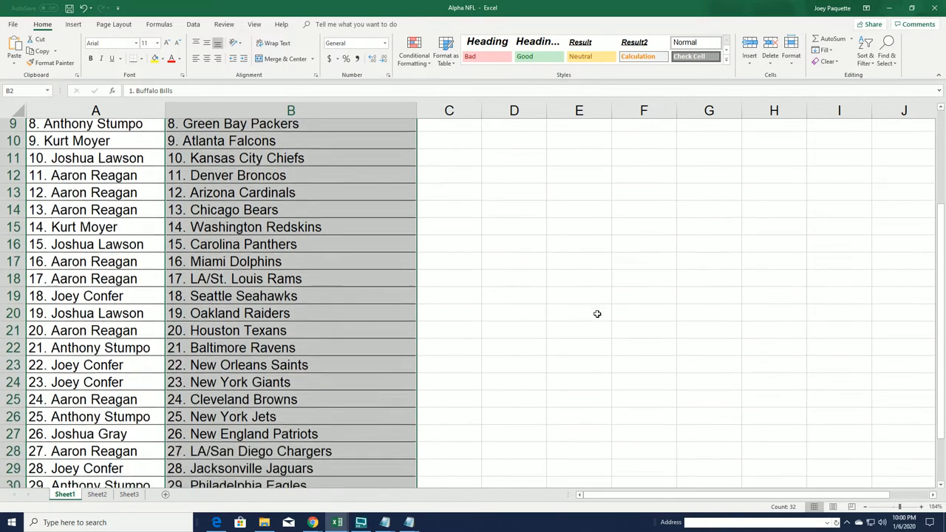